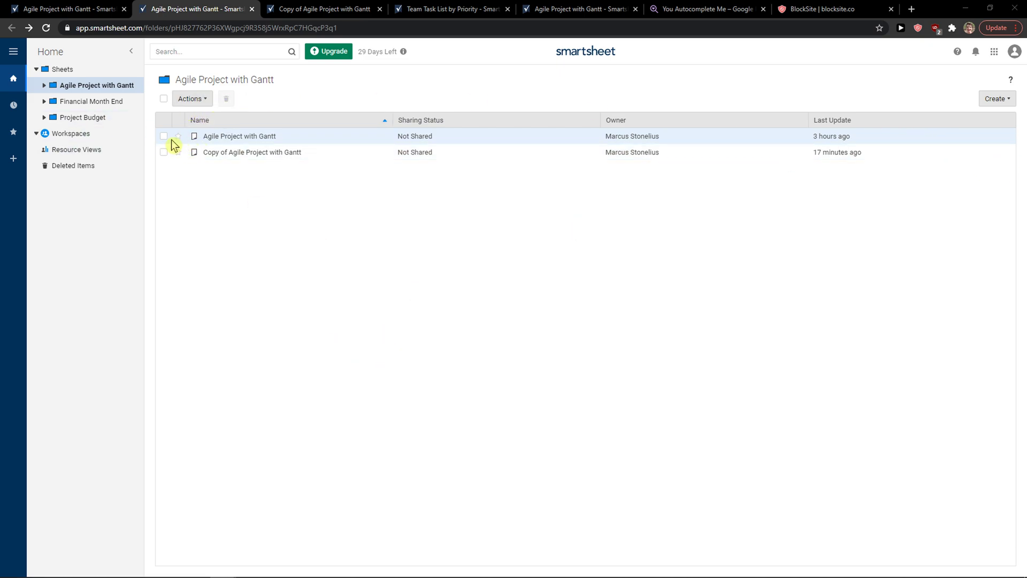
Start deleting the Agile Project with Gantt sheet, then cancel without deleting it.
{"action": "left_click", "coordinate": [190, 98]}
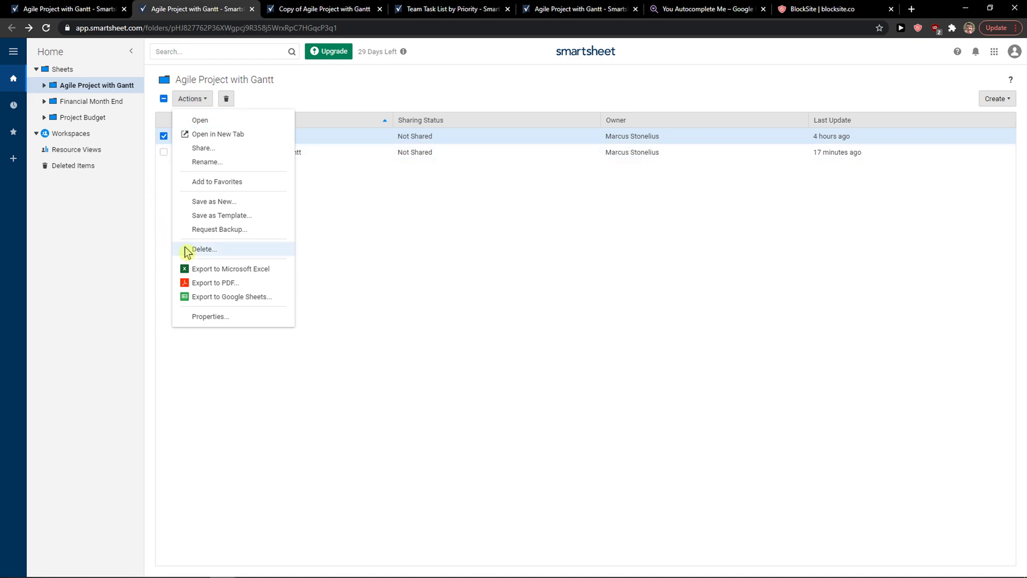
{"action": "left_click", "coordinate": [203, 248]}
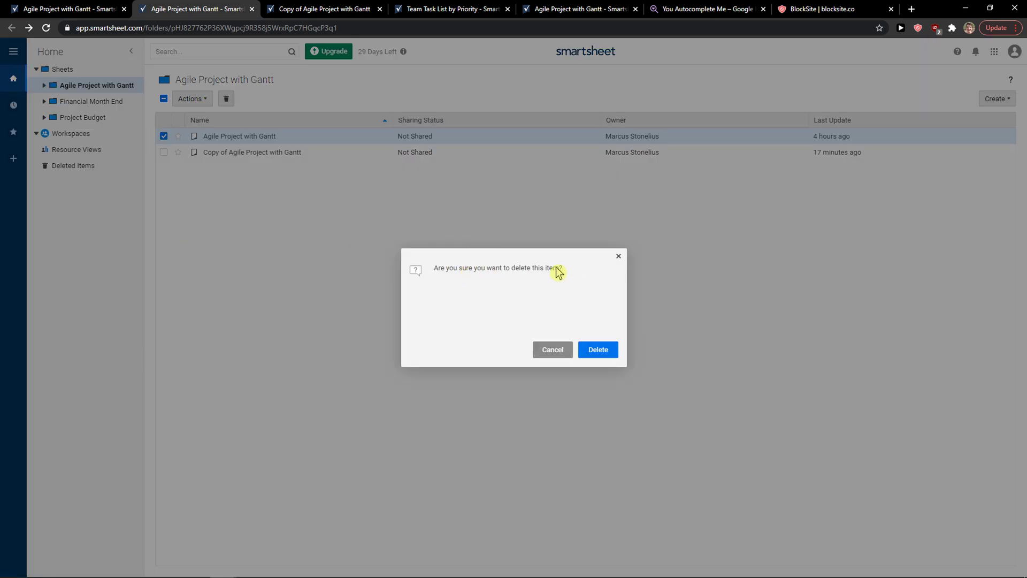
{"action": "left_click", "coordinate": [551, 349]}
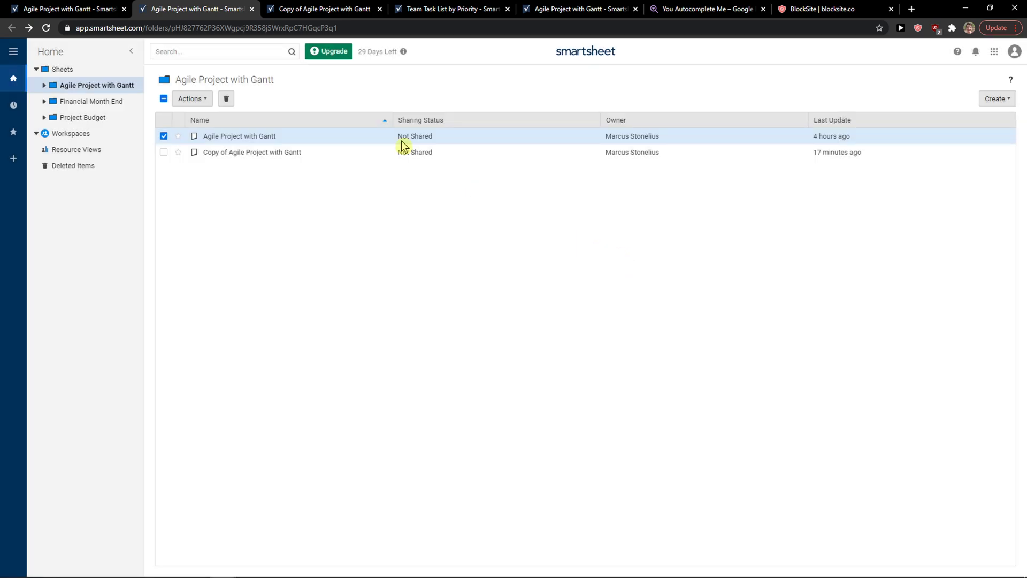
Delete New Dashboard from the Project Budget folder via Actions > Delete.
{"action": "left_click", "coordinate": [62, 69]}
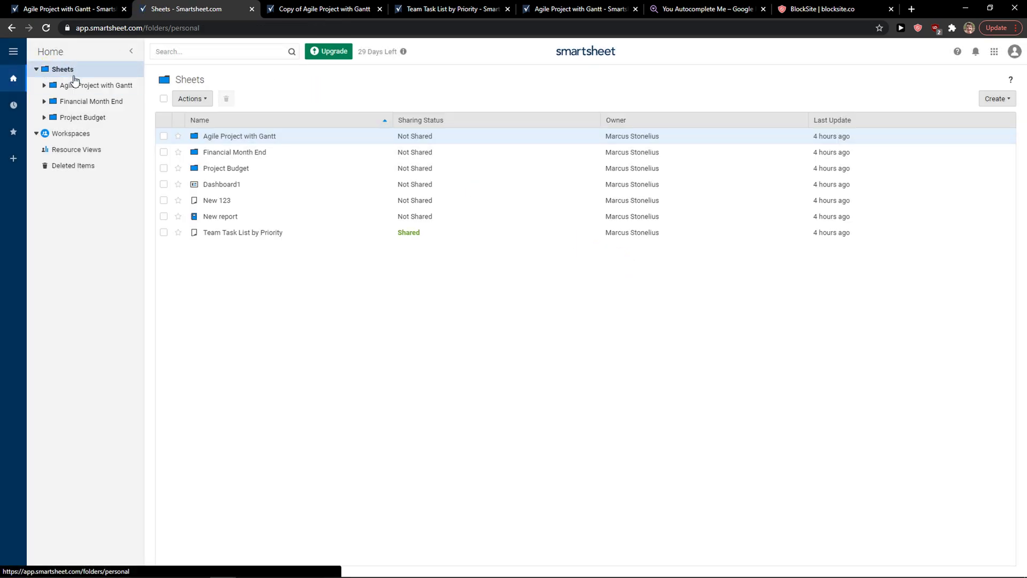
{"action": "left_click", "coordinate": [83, 117]}
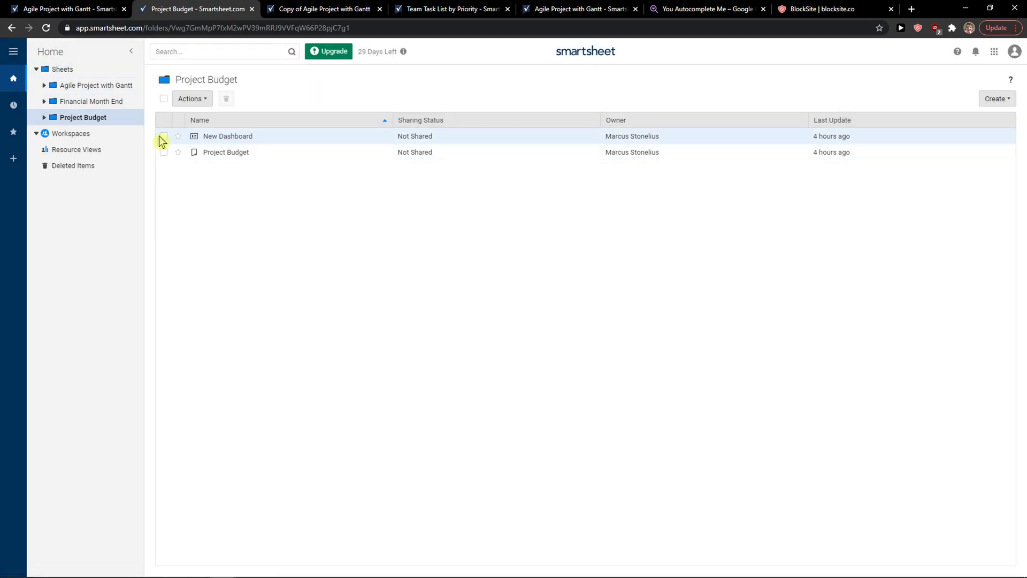
{"action": "left_click", "coordinate": [163, 136]}
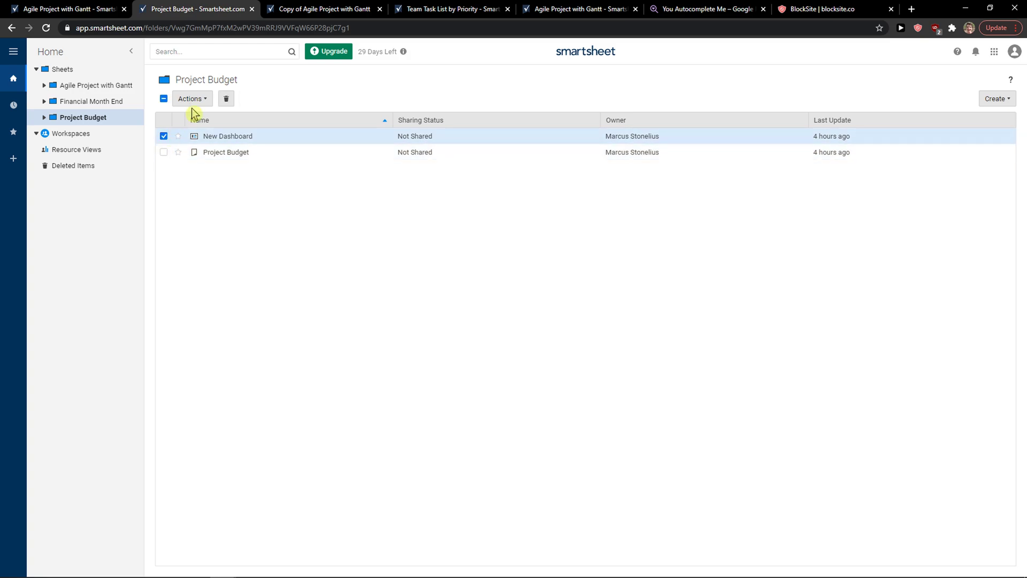
{"action": "left_click", "coordinate": [226, 99]}
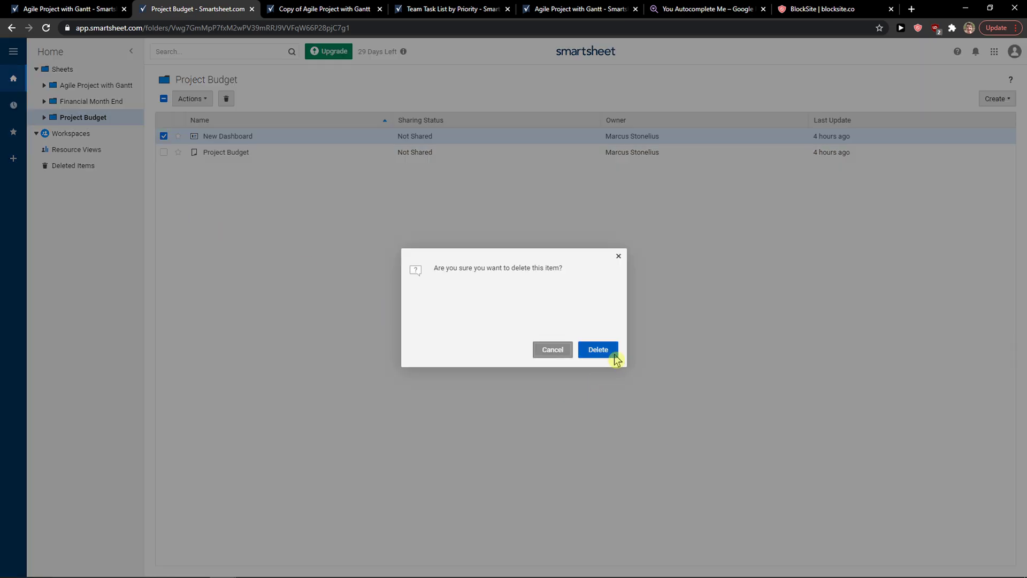
{"action": "left_click", "coordinate": [597, 349]}
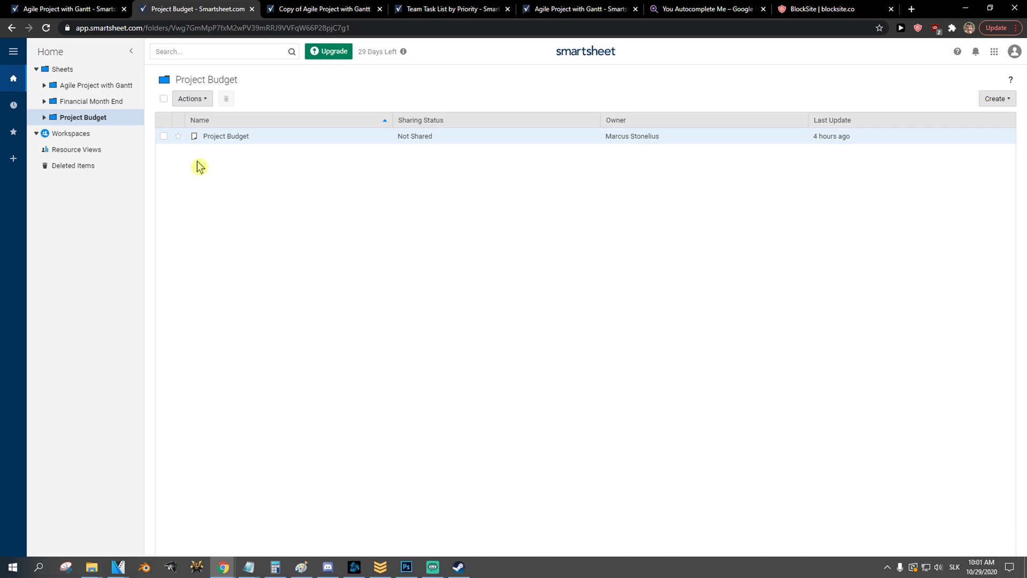